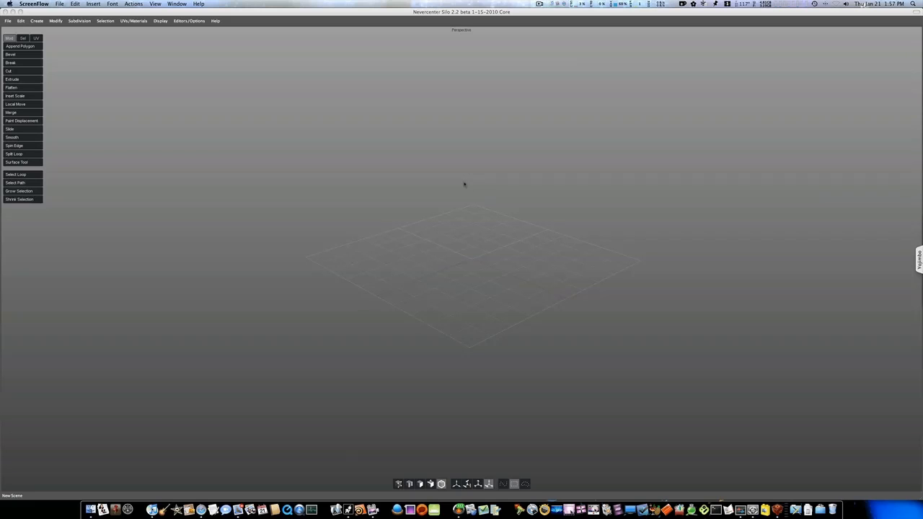
mouse_move(457, 219)
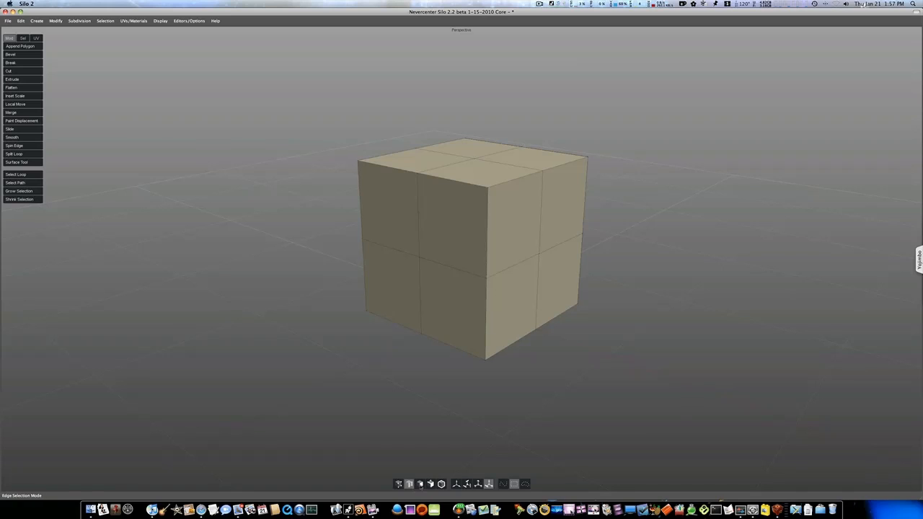
- Reduce the base cube to a plain single-face-per-side block in edge selection mode
click(430, 484)
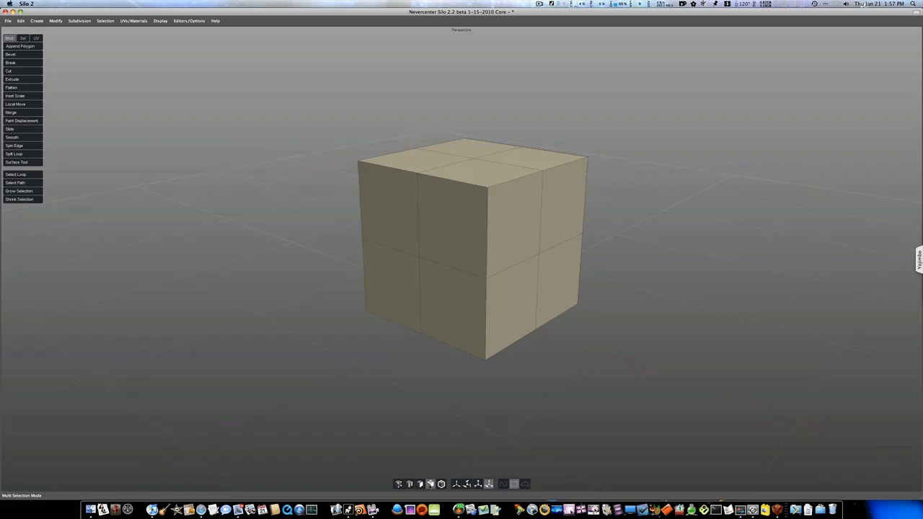
click(409, 485)
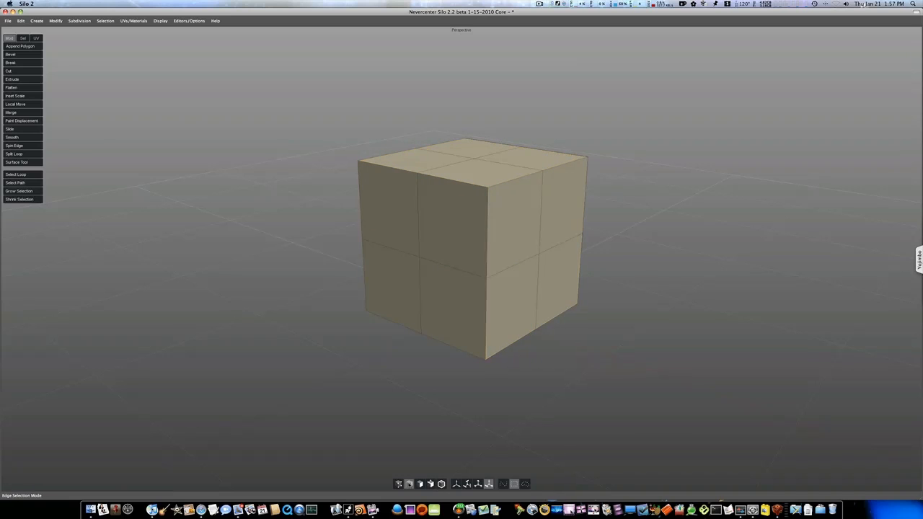
click(15, 173)
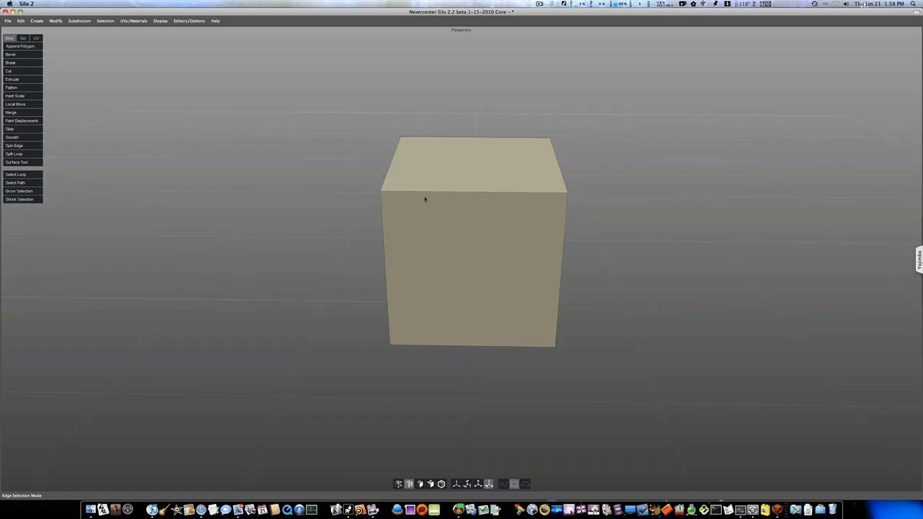
mouse_move(428, 196)
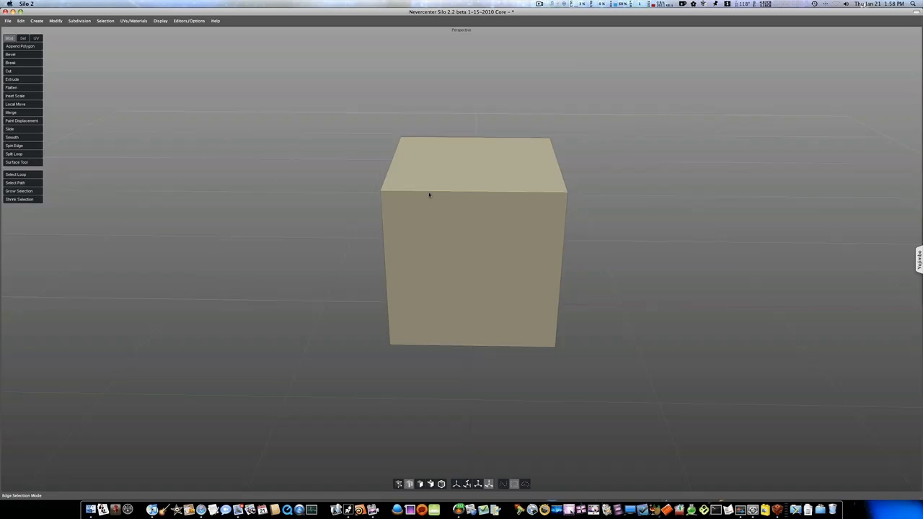
click(473, 190)
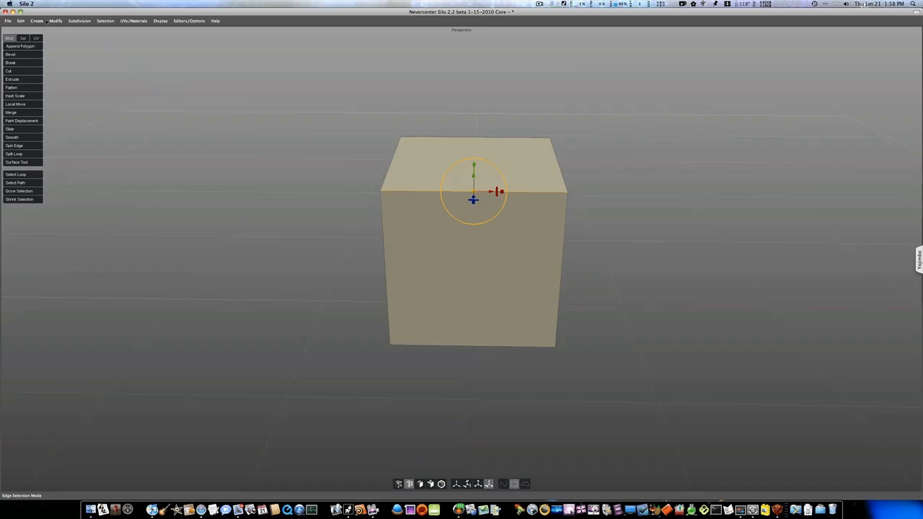
click(55, 20)
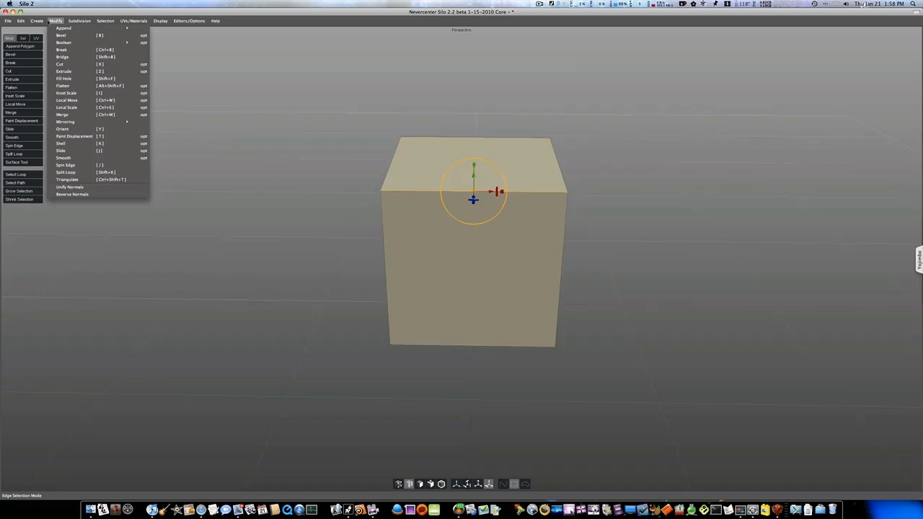
mouse_move(67, 93)
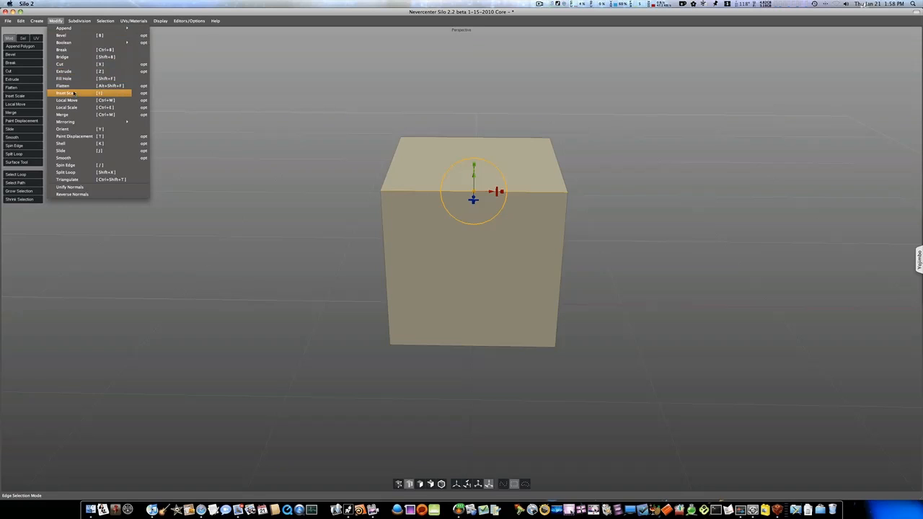
mouse_move(64, 173)
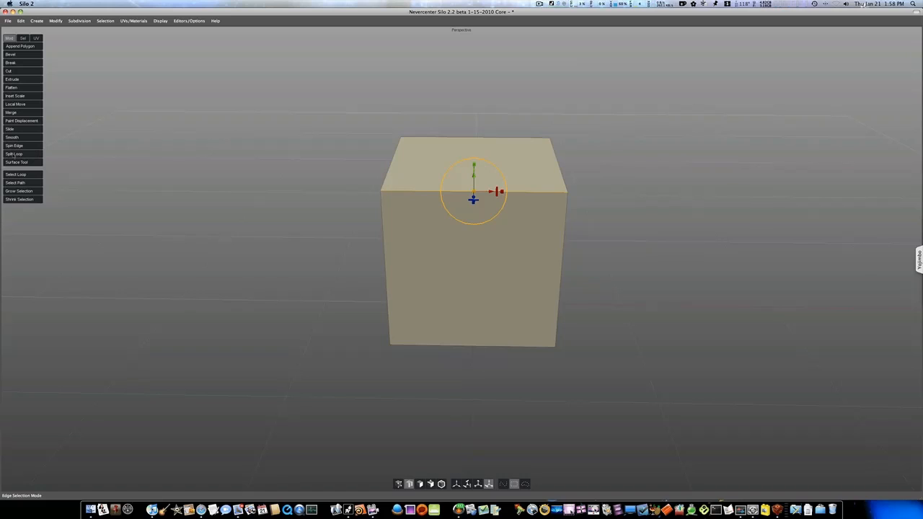
mouse_move(307, 159)
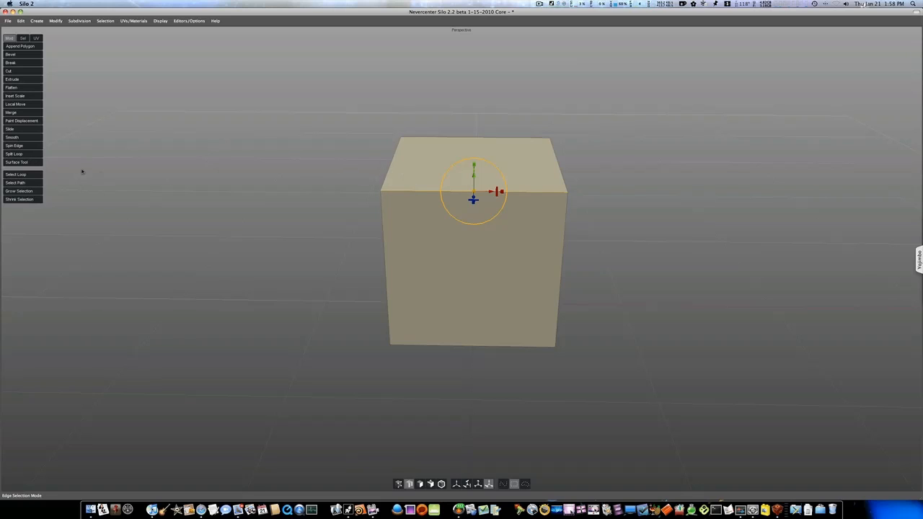
mouse_move(407, 240)
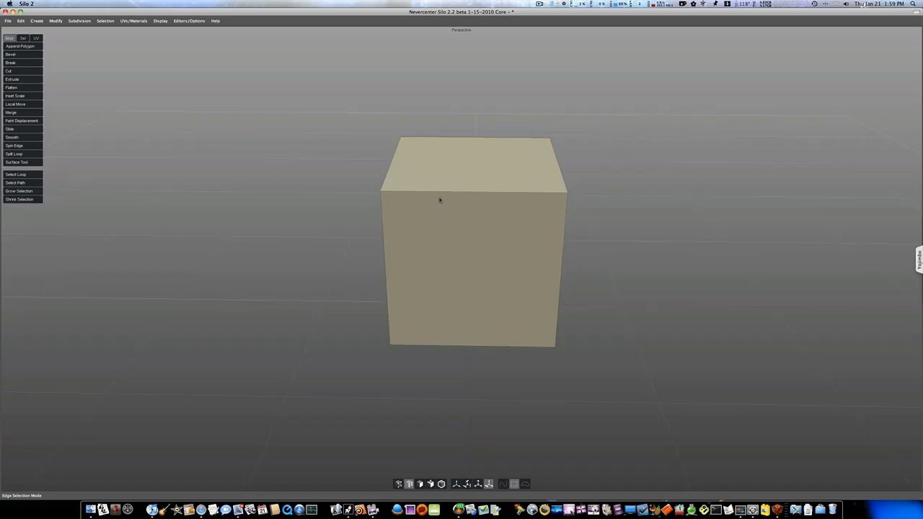
- Split edge loops near the cube's left, right and top edges, then preview it smoothed
click(14, 153)
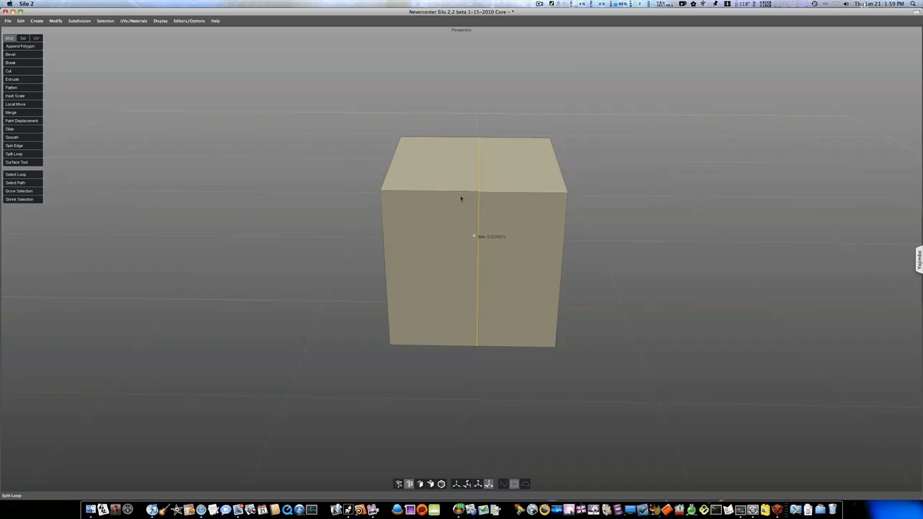
drag(476, 199, 394, 199)
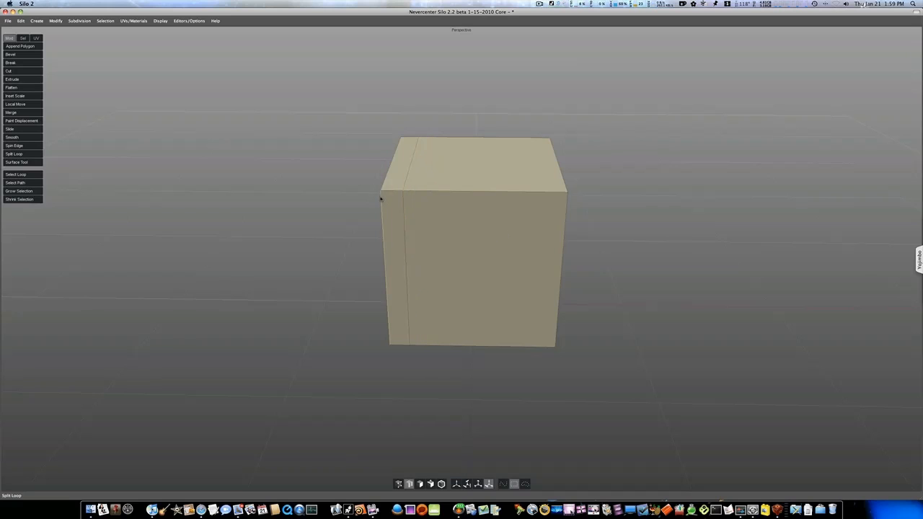
mouse_move(490, 222)
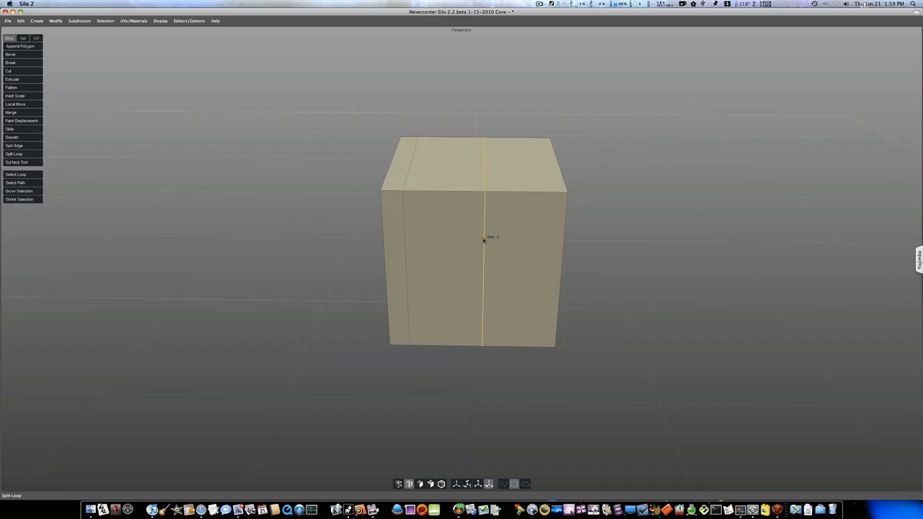
drag(483, 240, 453, 237)
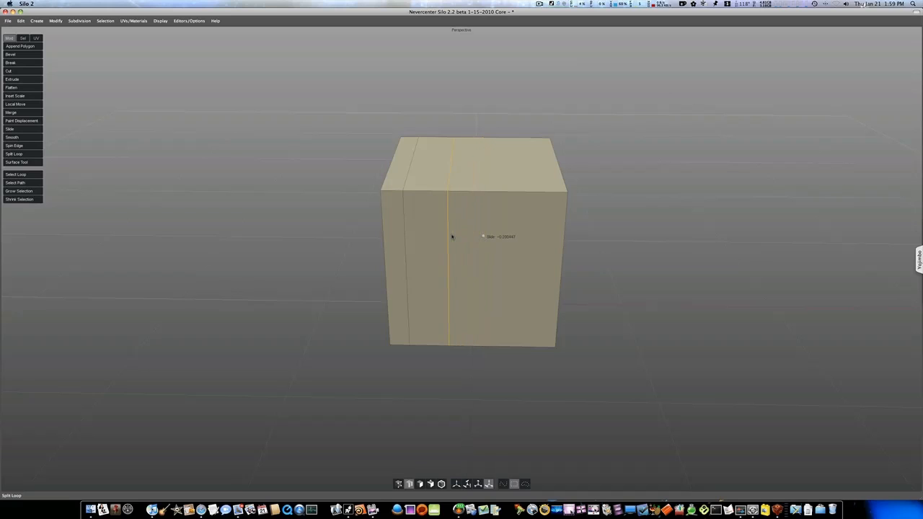
drag(453, 237, 536, 238)
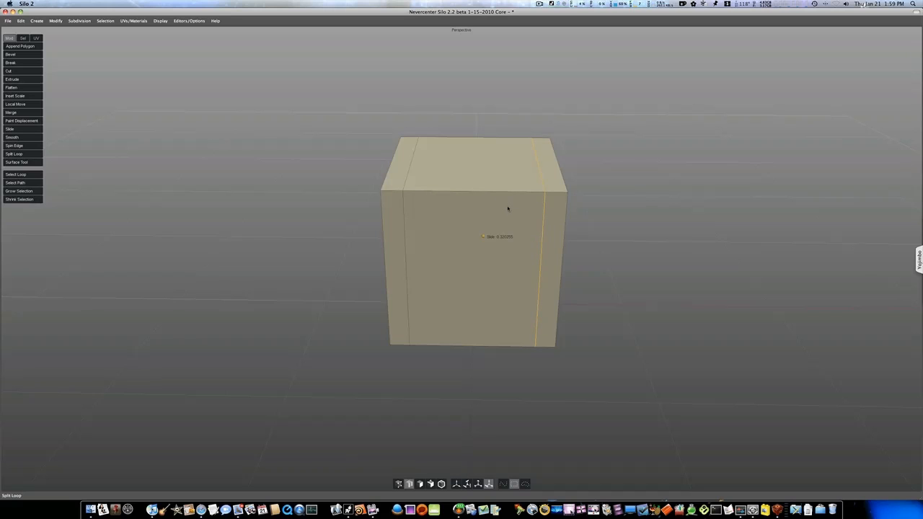
drag(507, 209, 627, 265)
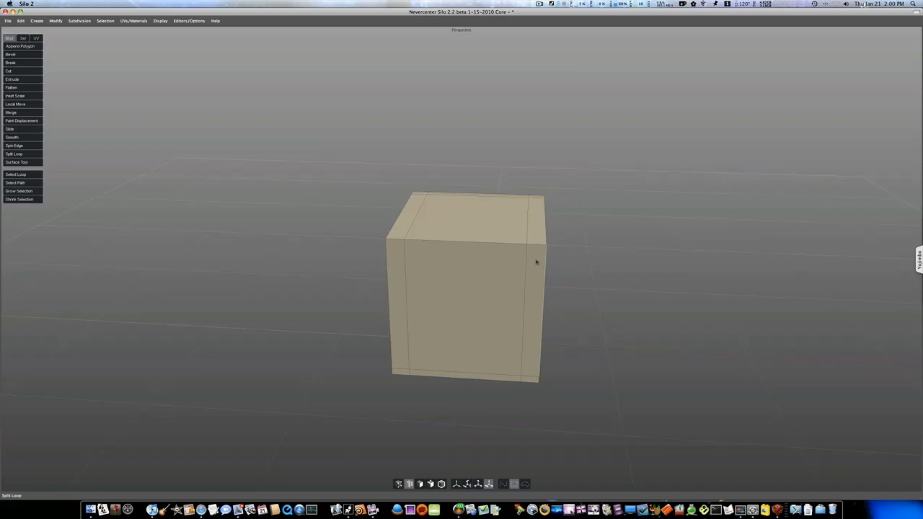
click(521, 324)
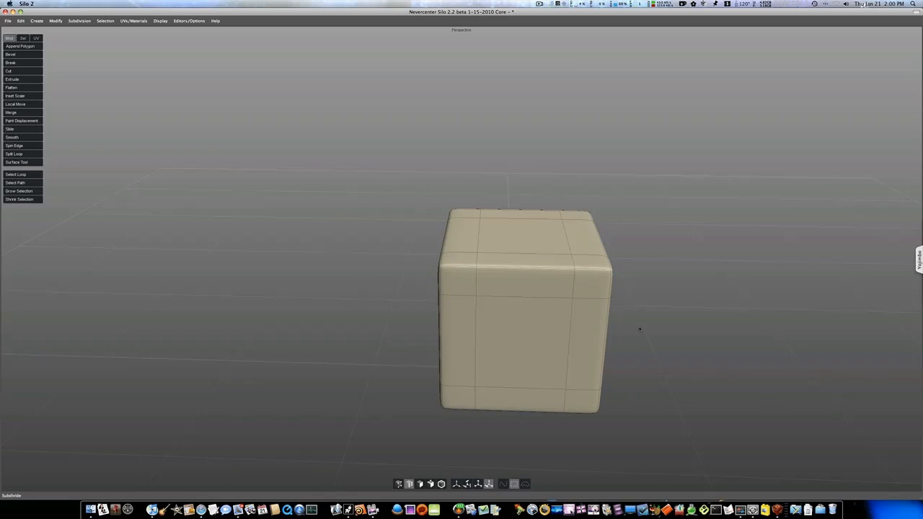
drag(526, 310, 516, 305)
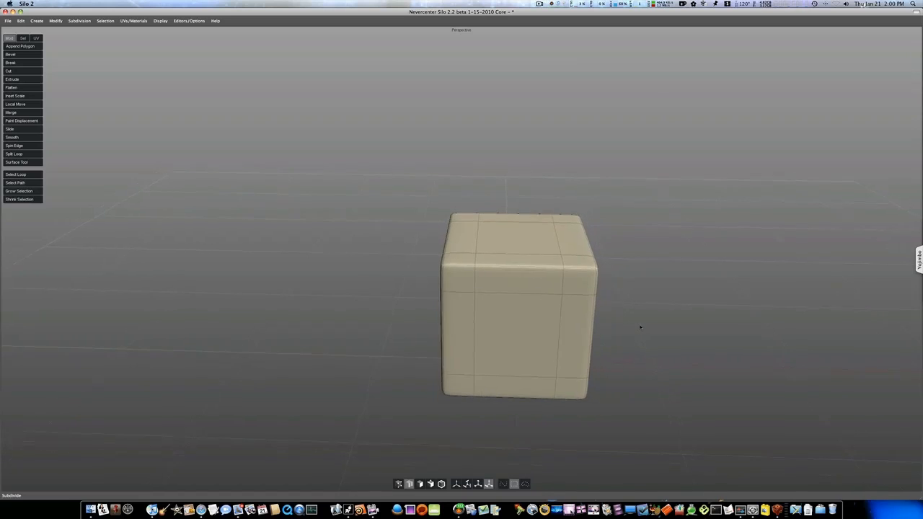
drag(516, 303, 469, 281)
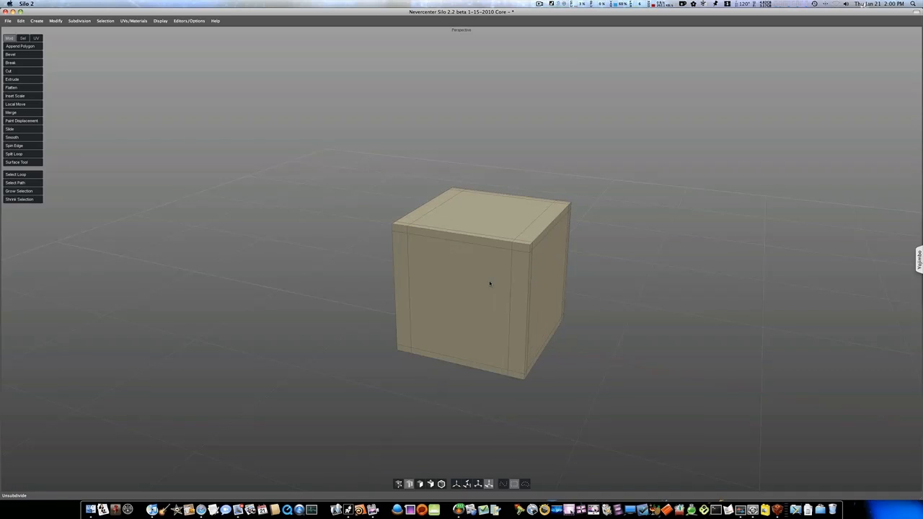
click(490, 282)
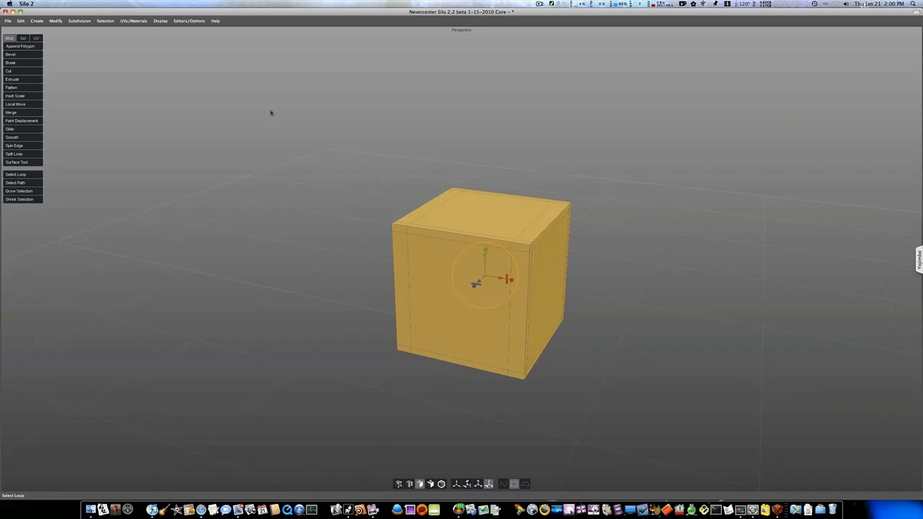
click(78, 20)
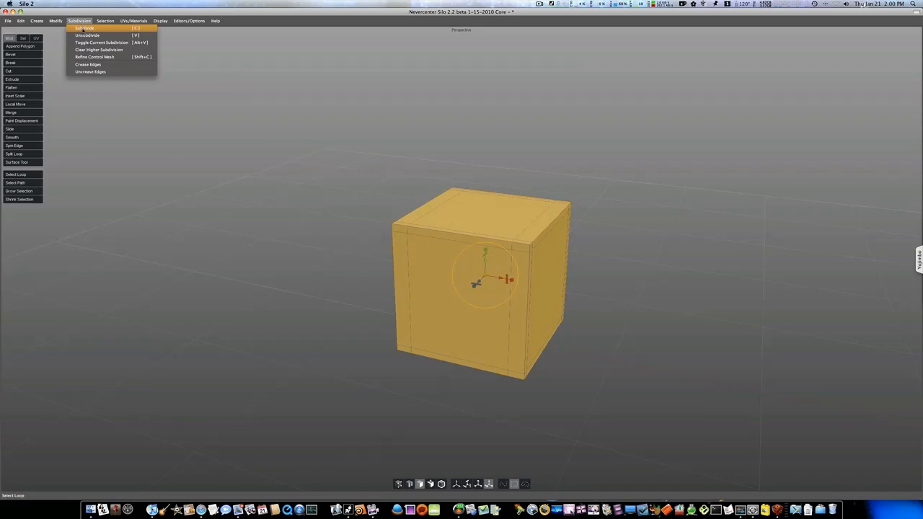
click(55, 20)
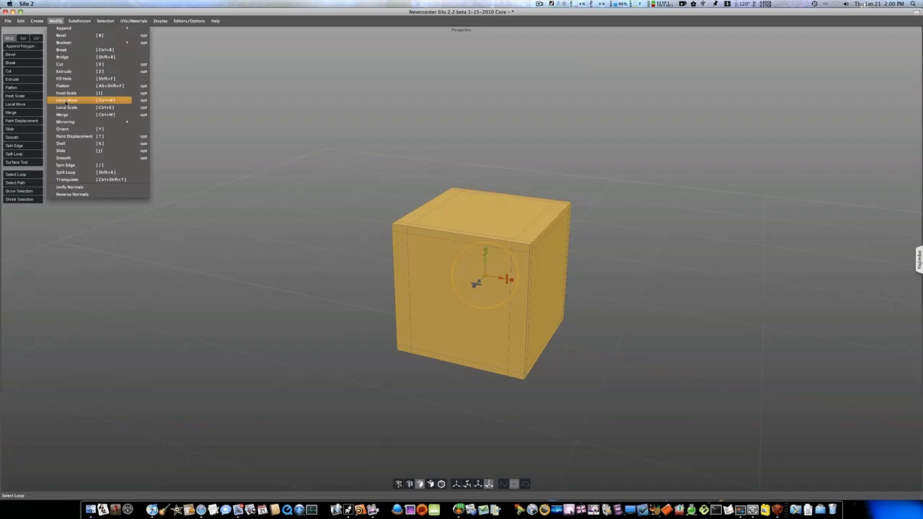
mouse_move(64, 157)
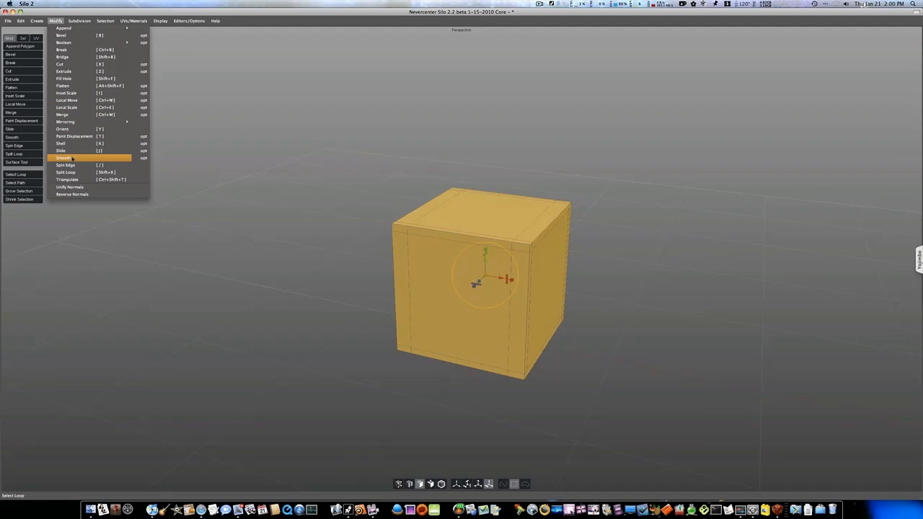
click(63, 157)
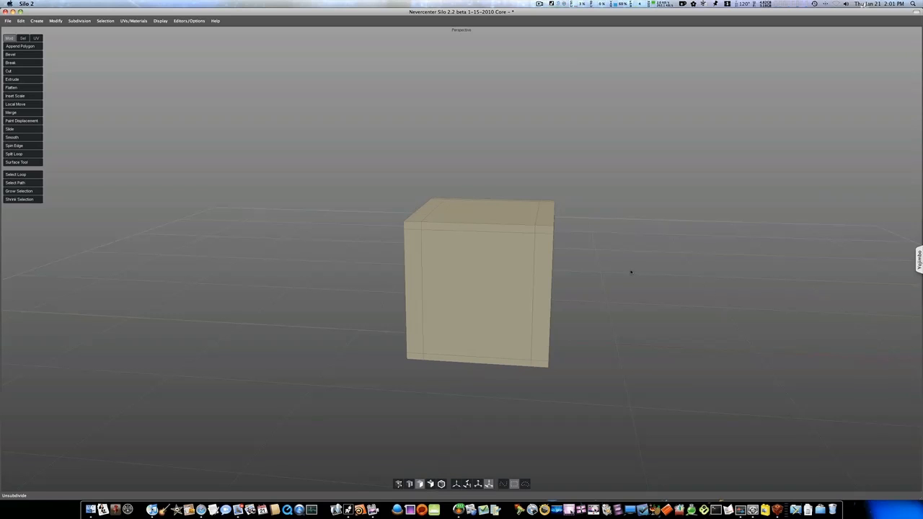
drag(631, 271, 600, 270)
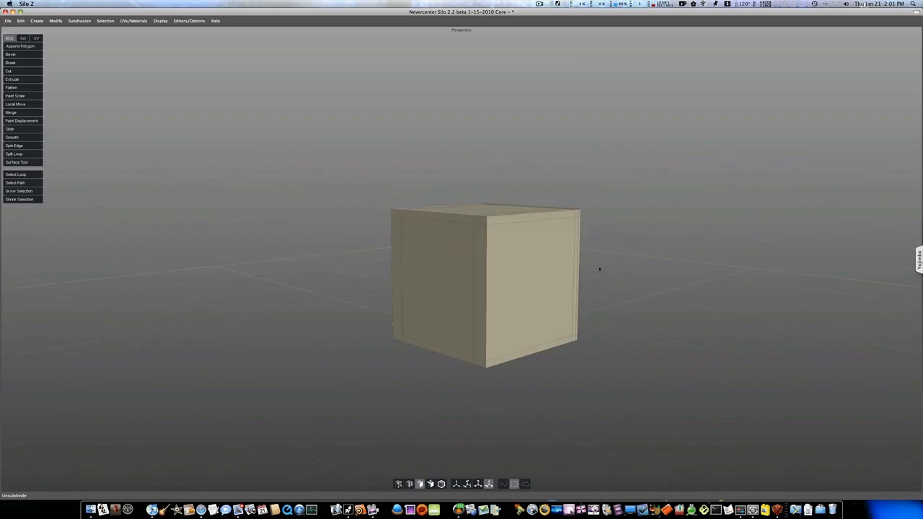
drag(598, 270, 637, 294)
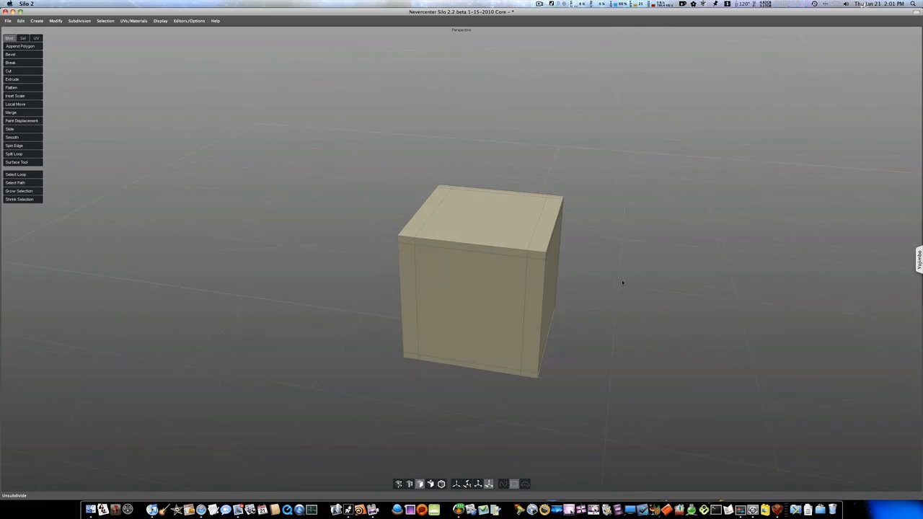
- Delete the top and front inner panels, leaving an open box with thin rims
click(478, 214)
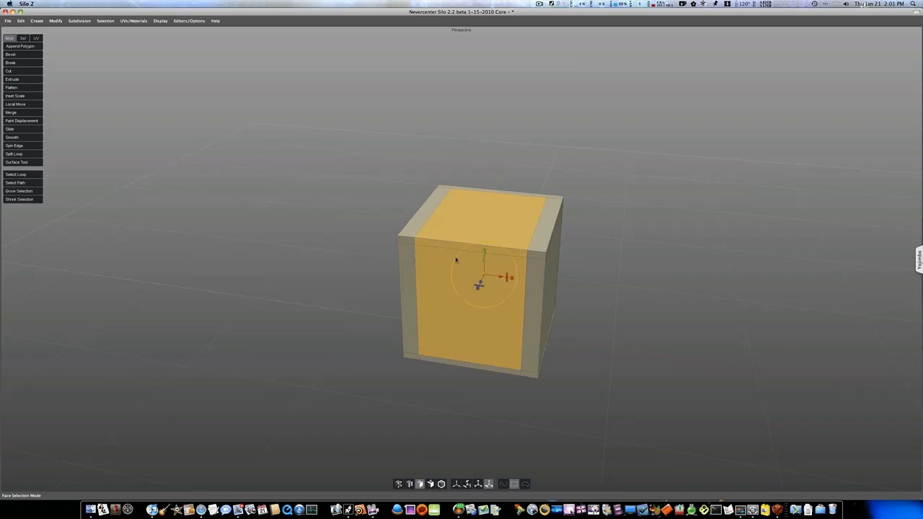
key(Delete)
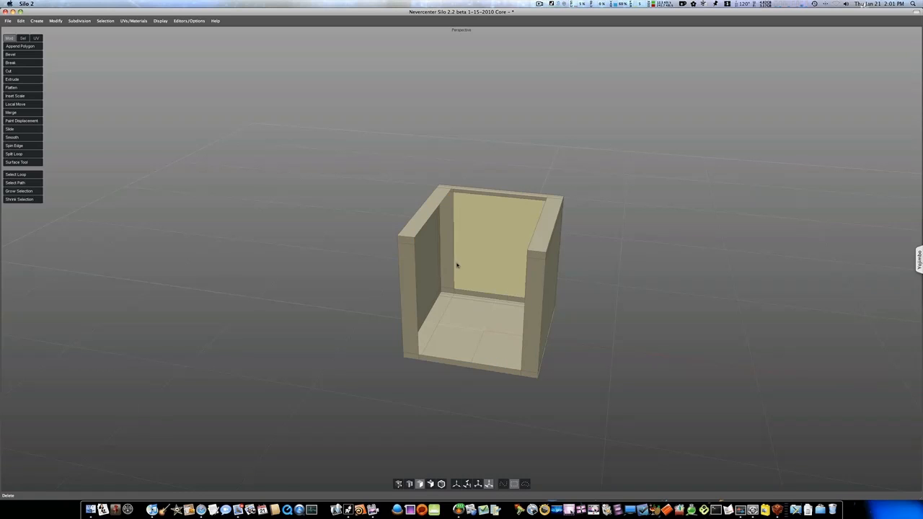
drag(475, 281, 534, 251)
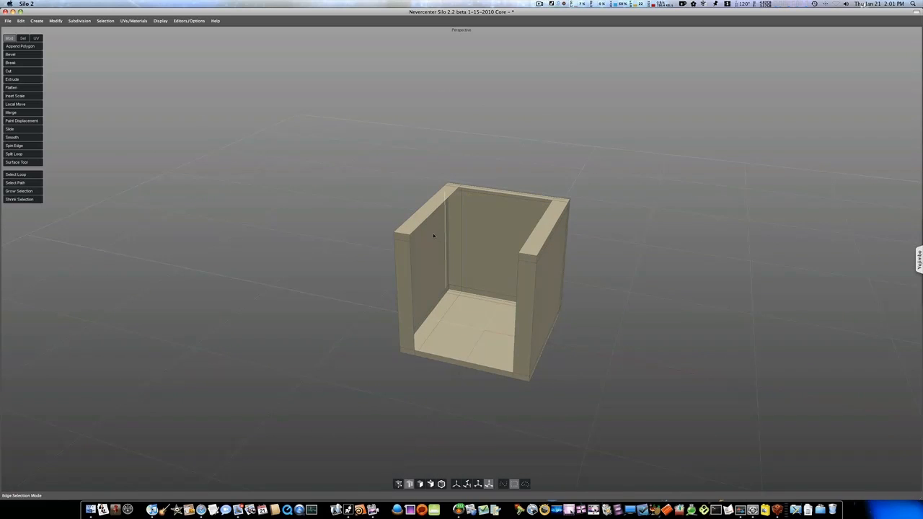
click(435, 205)
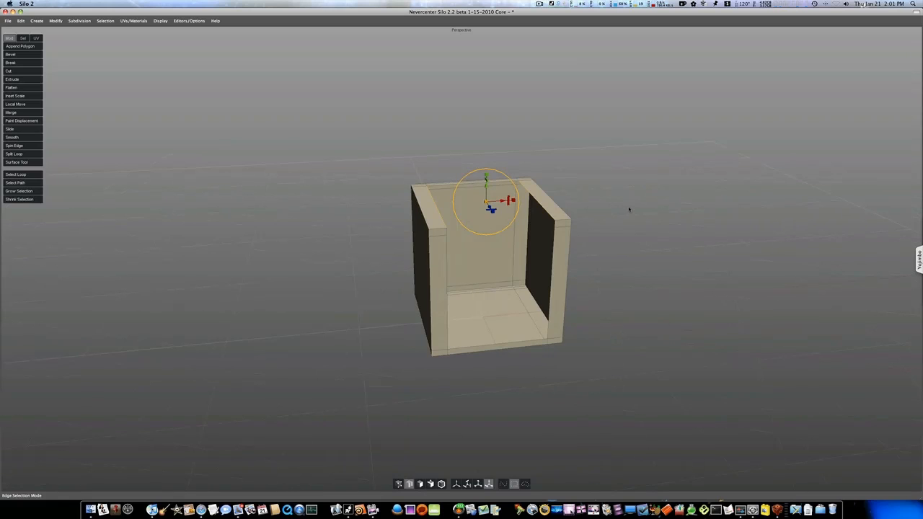
- Bring up the Extrude options from the Modify menu and browse the Create menu
click(38, 21)
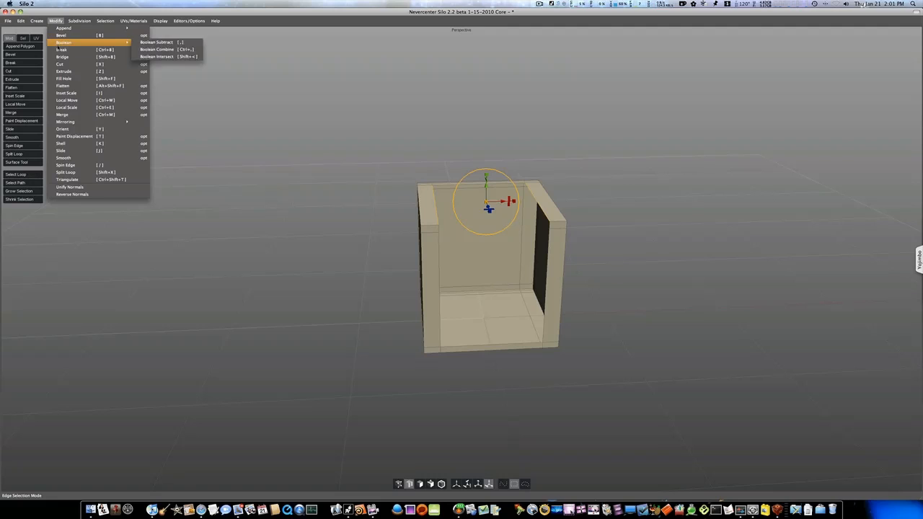
mouse_move(63, 70)
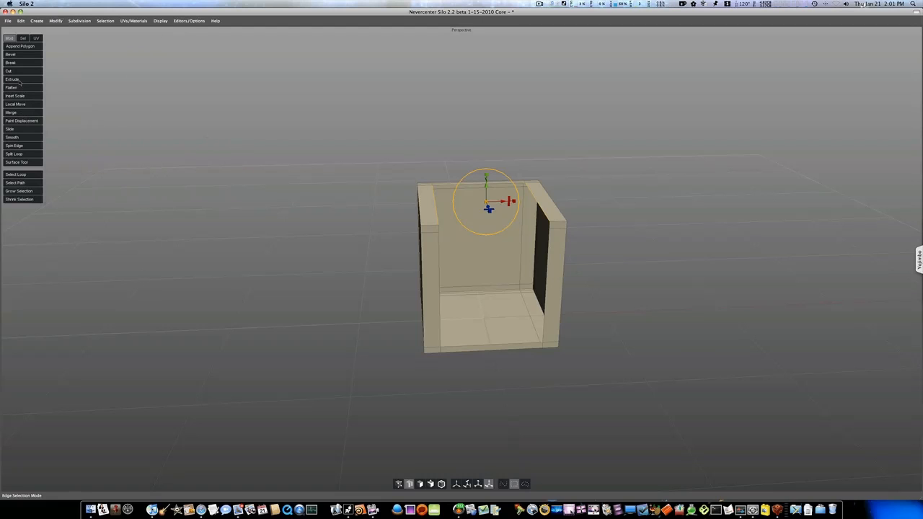
click(55, 21)
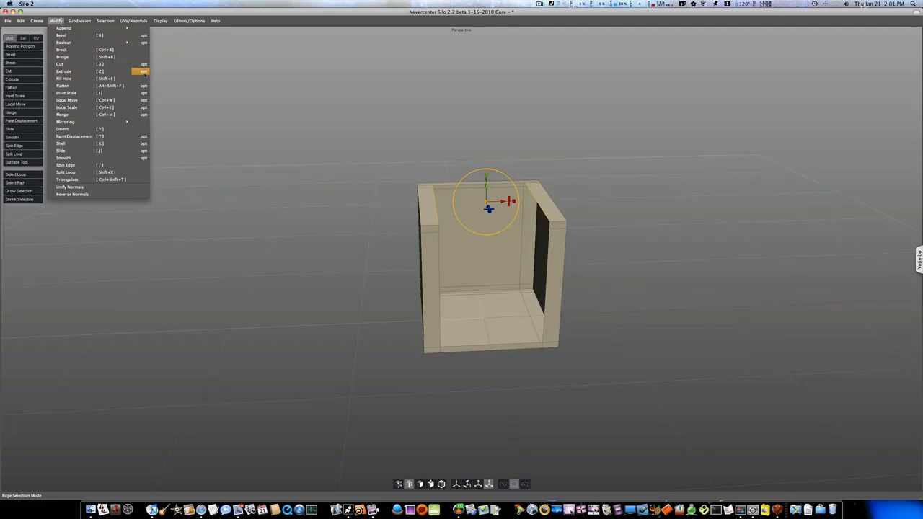
click(64, 71)
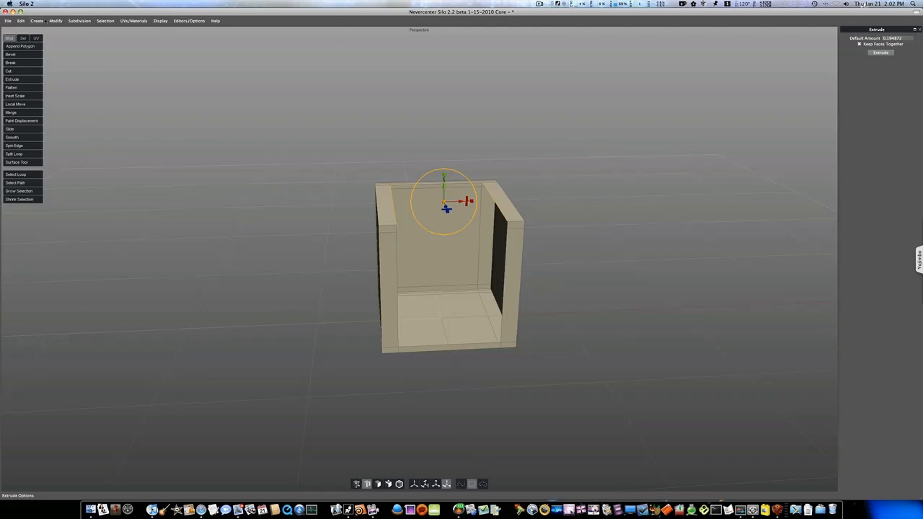
click(38, 21)
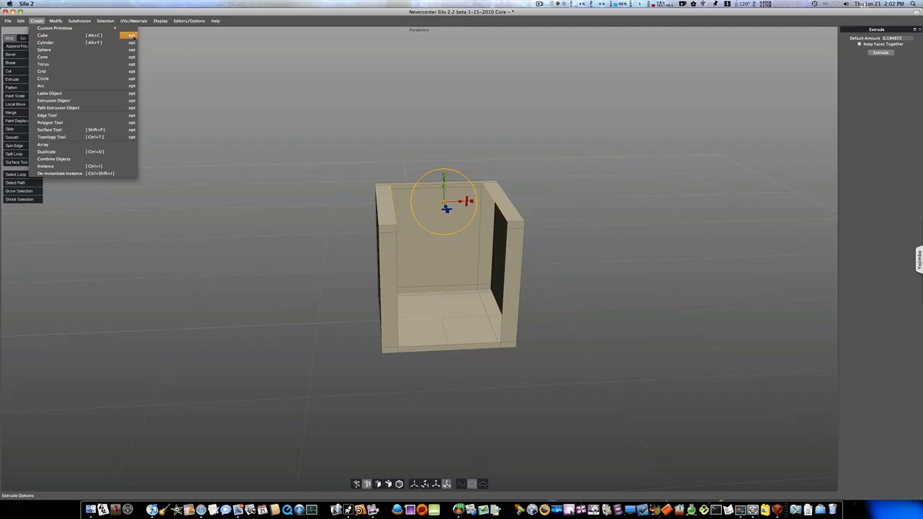
click(55, 20)
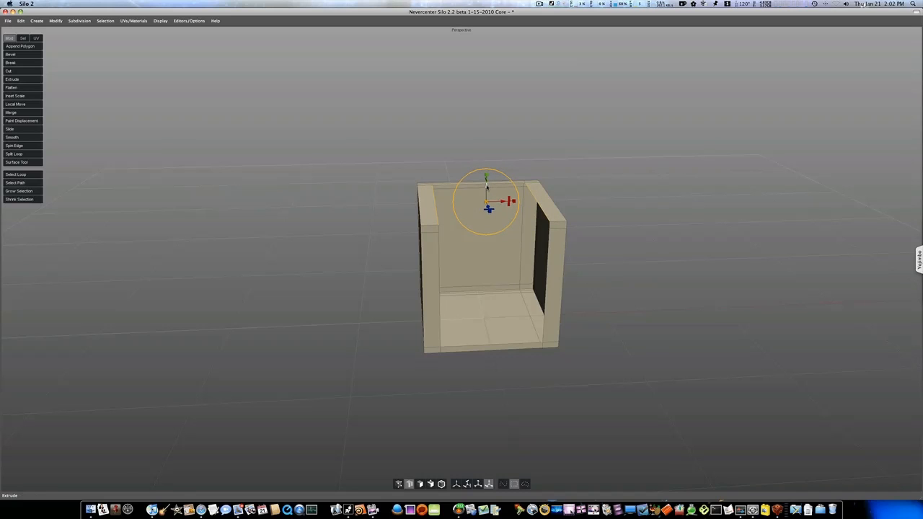
- From the front view, split an edge loop around the inner walls just above the floor
drag(487, 201, 488, 259)
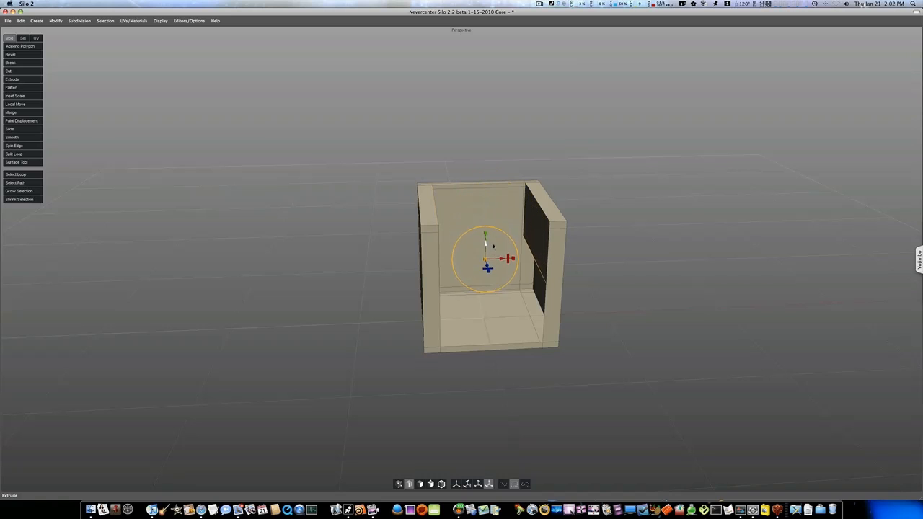
drag(490, 266, 479, 271)
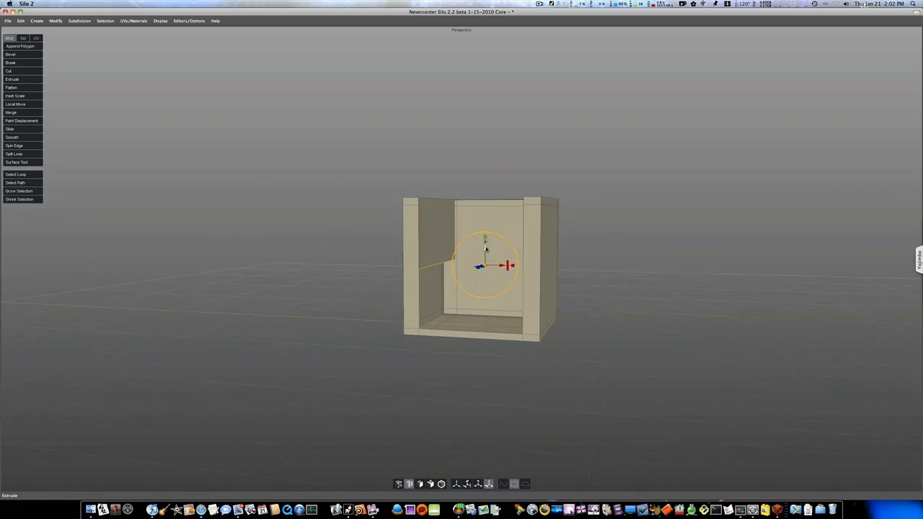
drag(484, 248, 484, 271)
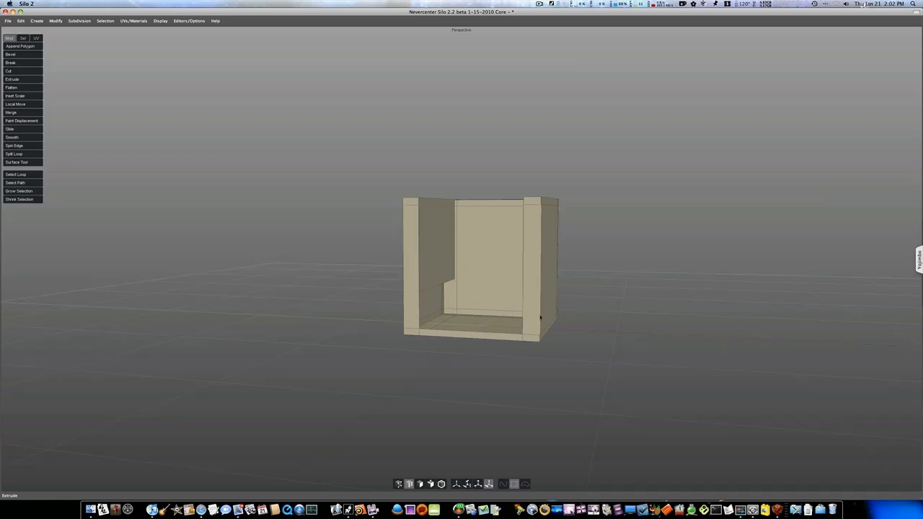
click(13, 153)
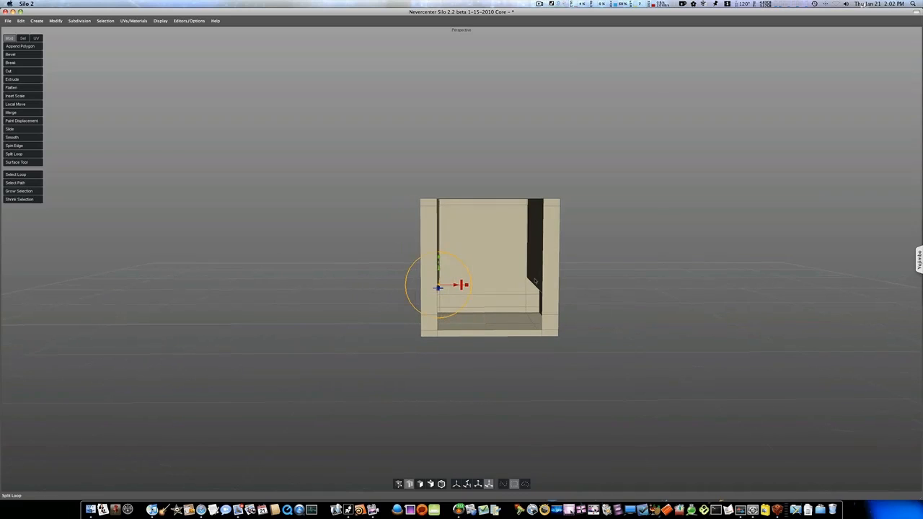
drag(438, 286, 487, 285)
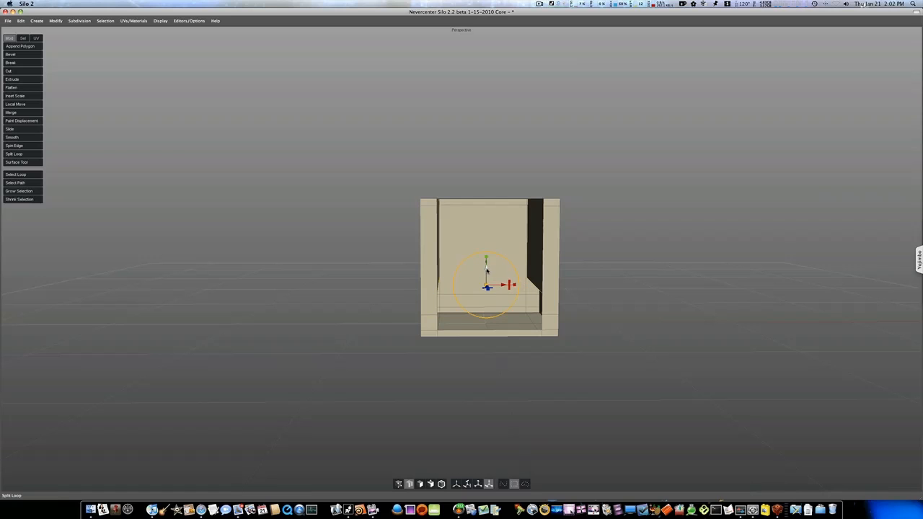
drag(487, 271, 487, 288)
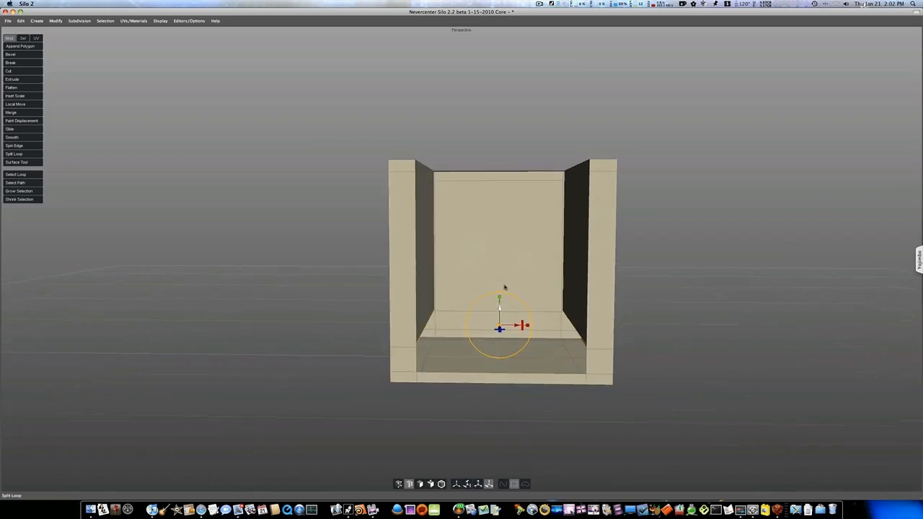
drag(505, 289, 501, 305)
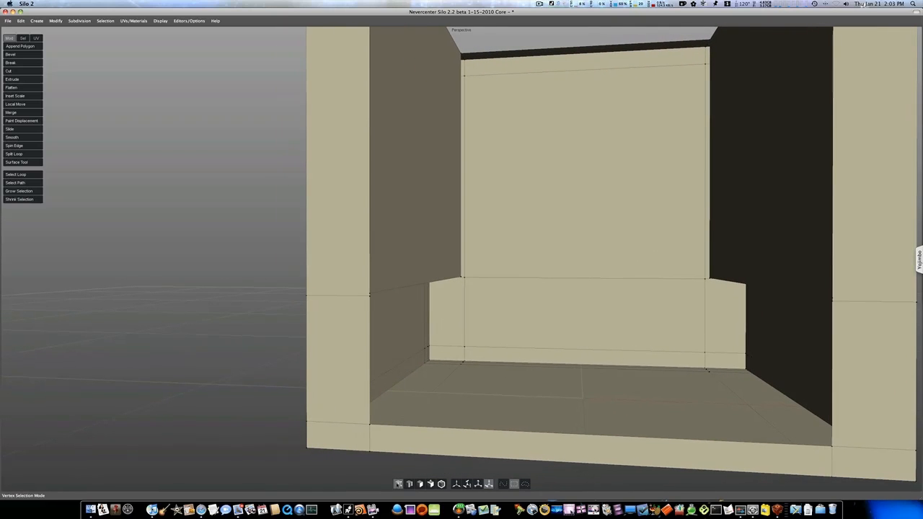
- Extrude the lower back faces forward and bridge them to the floor front as a raised seat
click(367, 297)
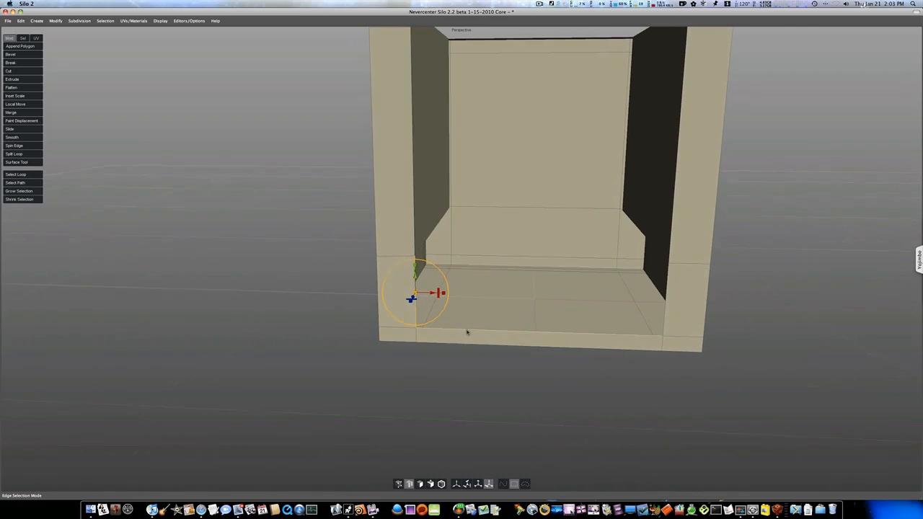
drag(418, 292, 539, 295)
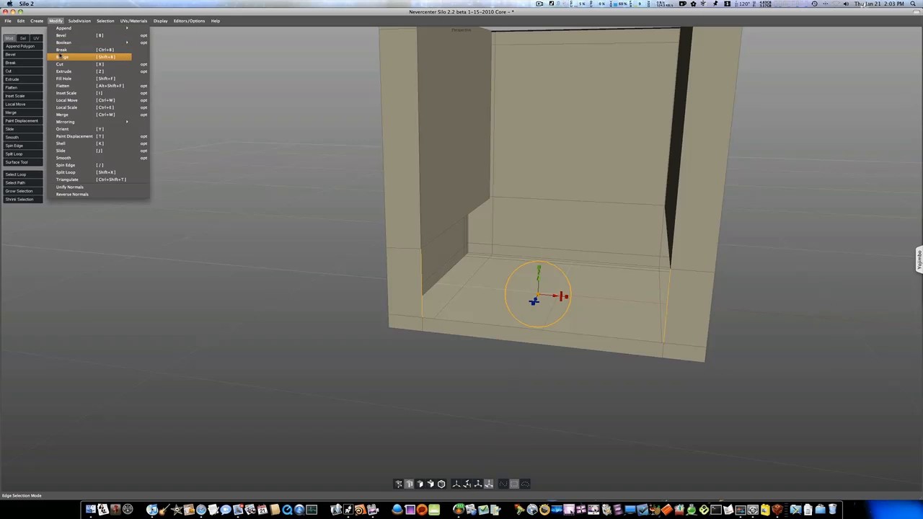
click(62, 58)
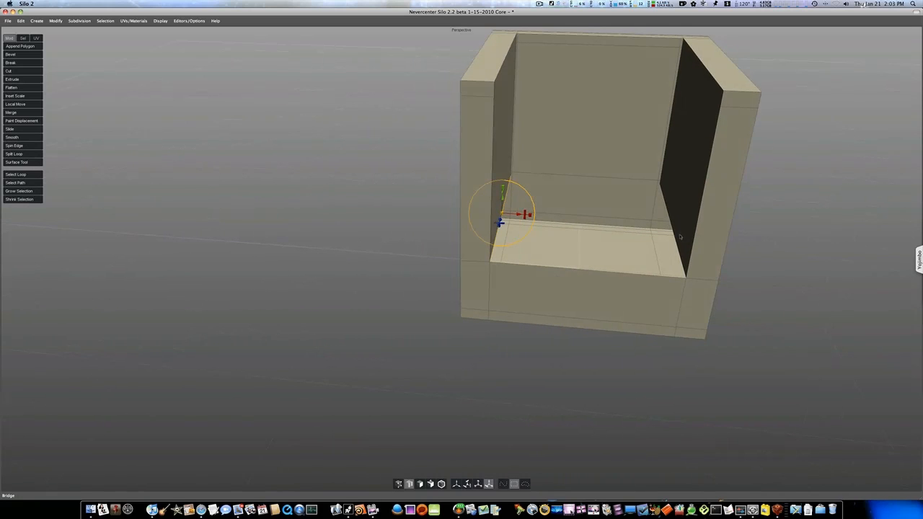
drag(501, 217, 584, 219)
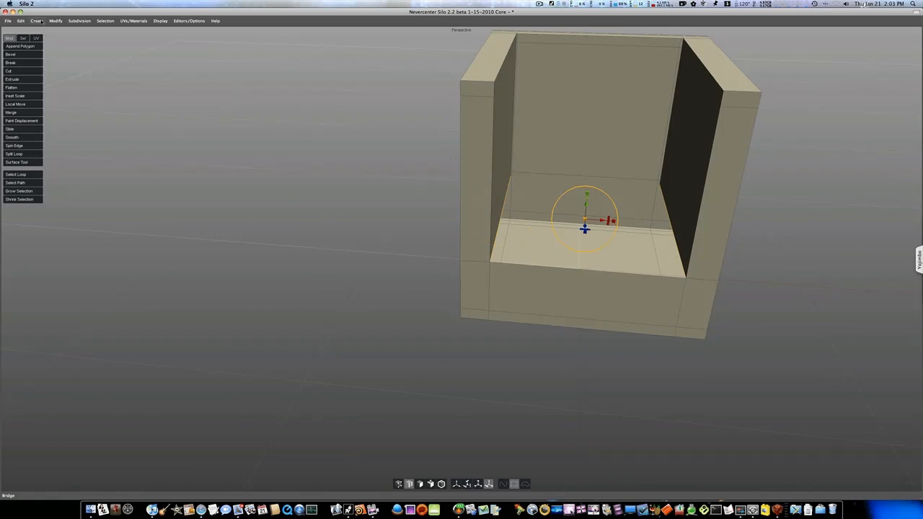
click(55, 21)
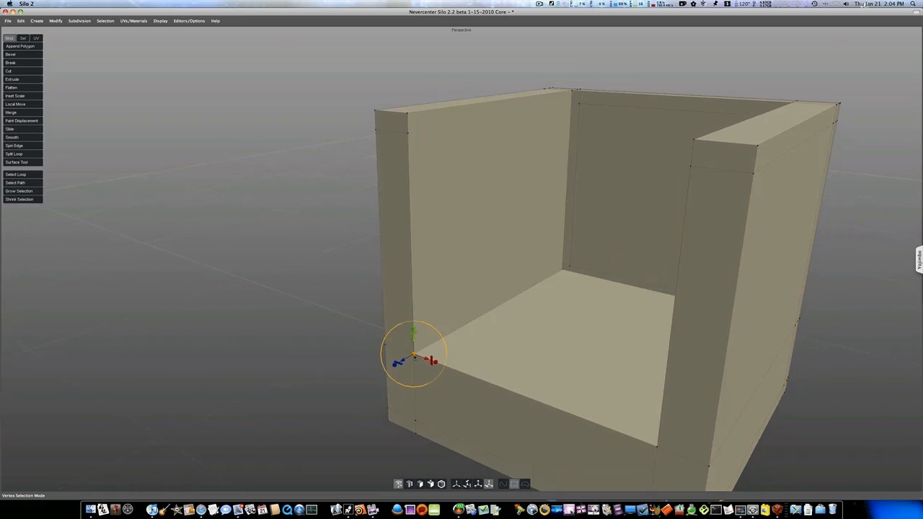
- Extrude the inner back wall forward to form a back cushion above the seat
drag(415, 358, 416, 339)
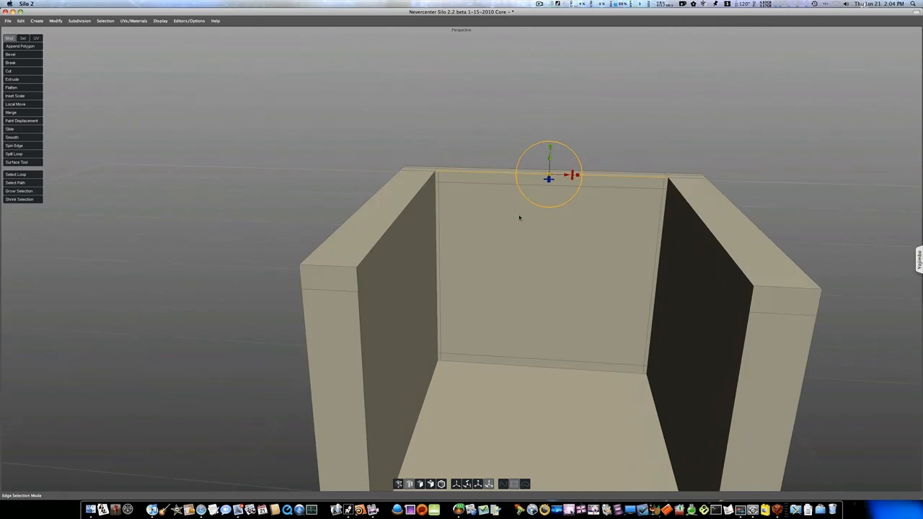
click(11, 79)
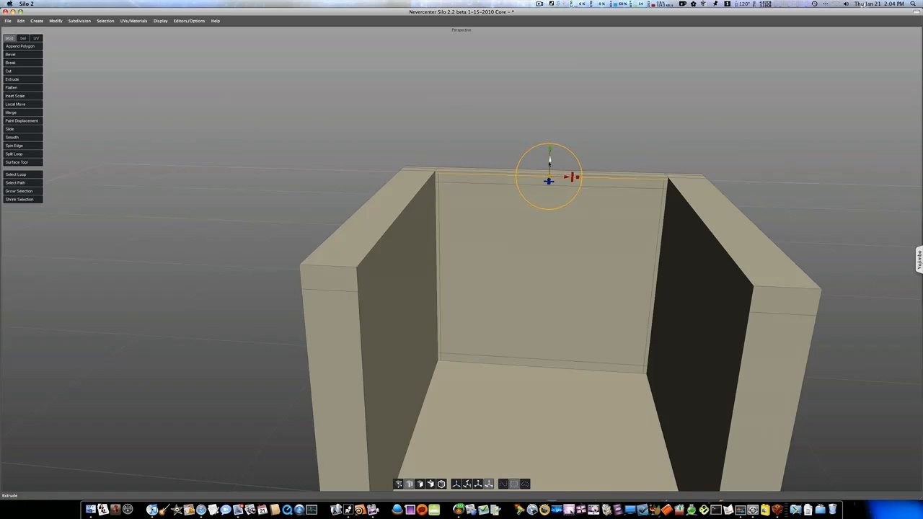
drag(549, 179, 540, 360)
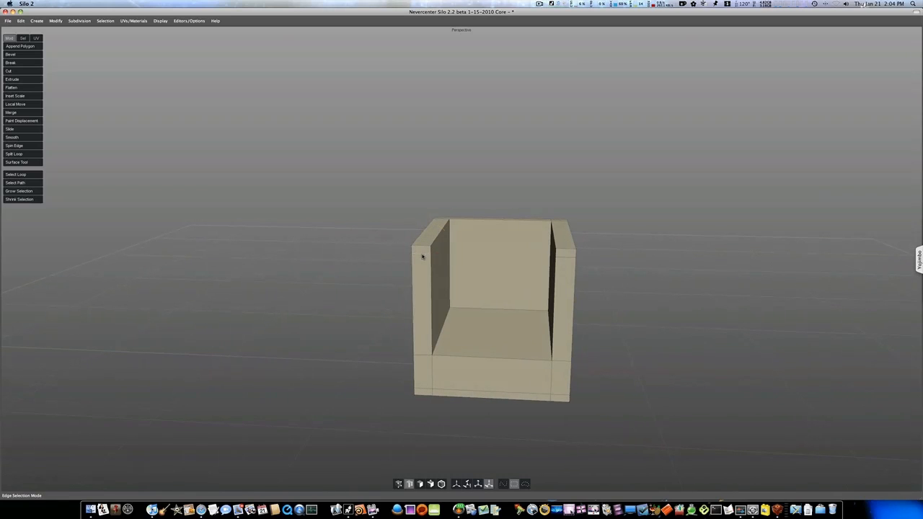
- Split a support edge loop near the chair's edge so it holds shape when smoothed
click(14, 174)
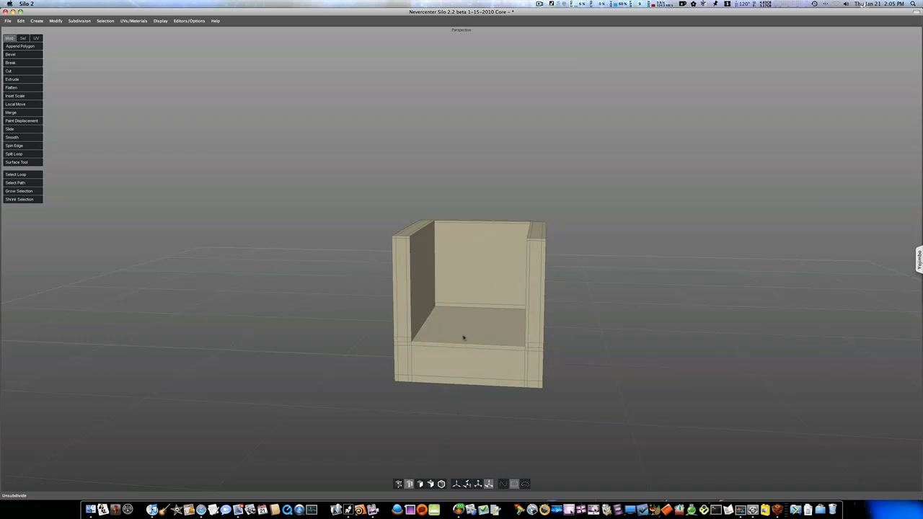
click(14, 153)
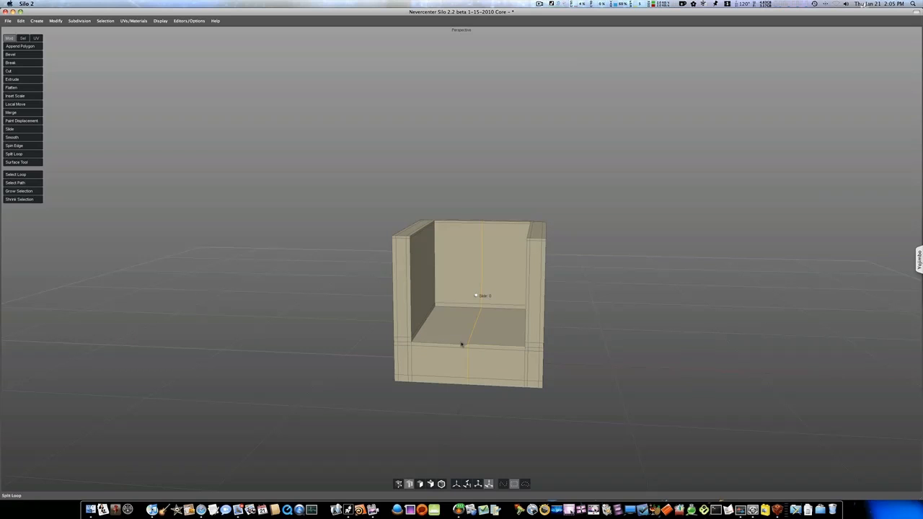
drag(462, 345, 415, 343)
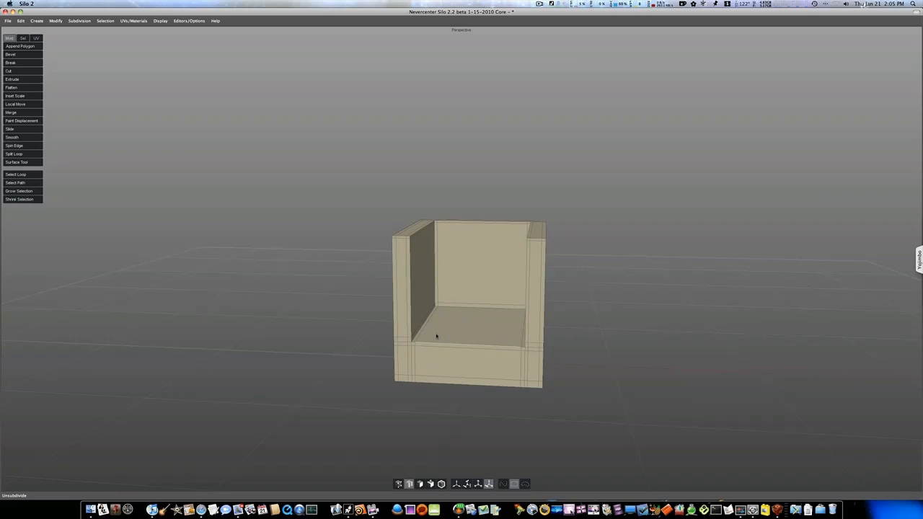
- Apply subdivision smoothing so the blocky armchair becomes softly rounded
click(468, 329)
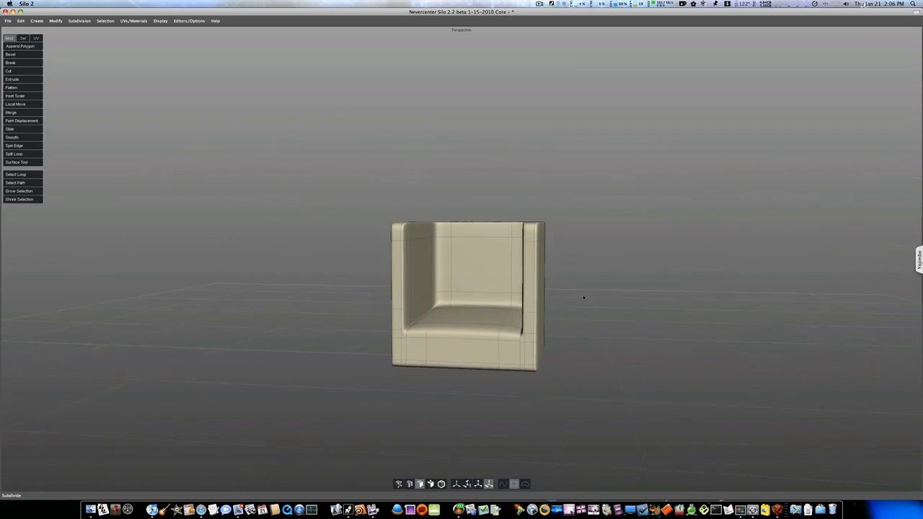
click(469, 314)
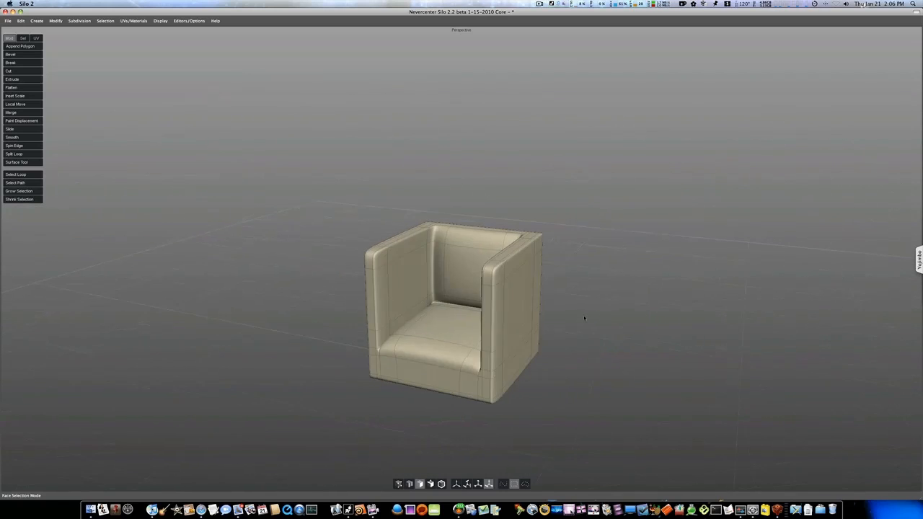
- Set Object Shading Mode to Hide Wireframe so only the shaded surface shows
click(160, 20)
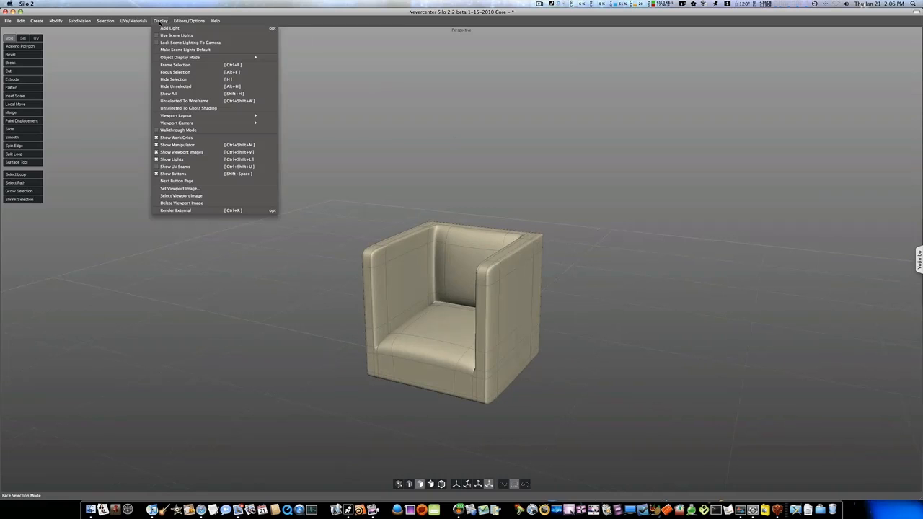
mouse_move(181, 58)
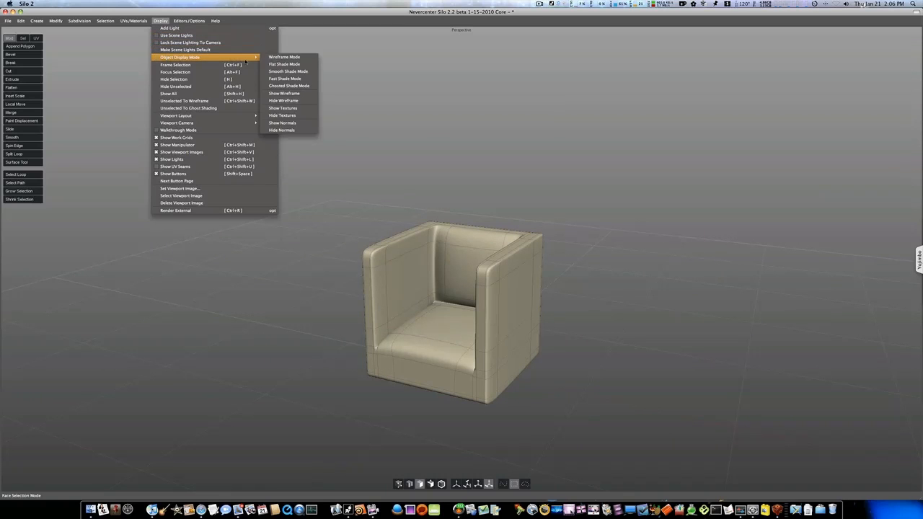
click(282, 101)
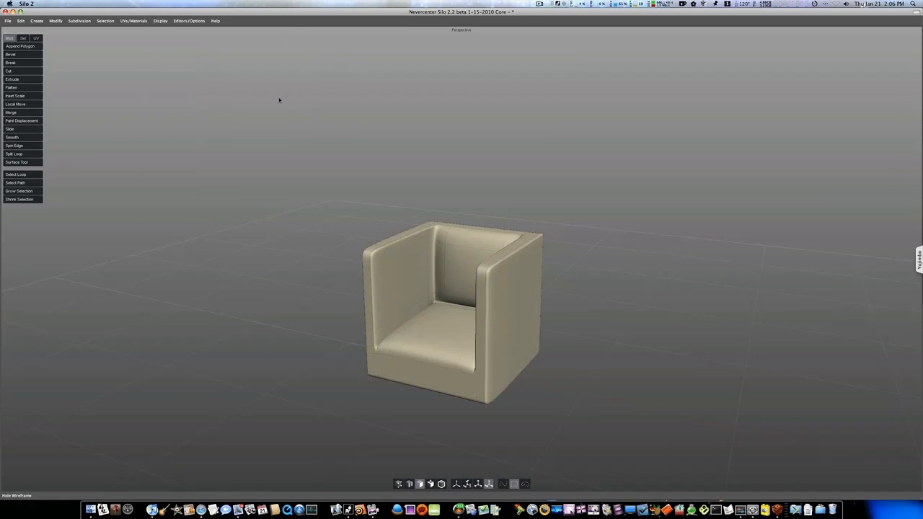